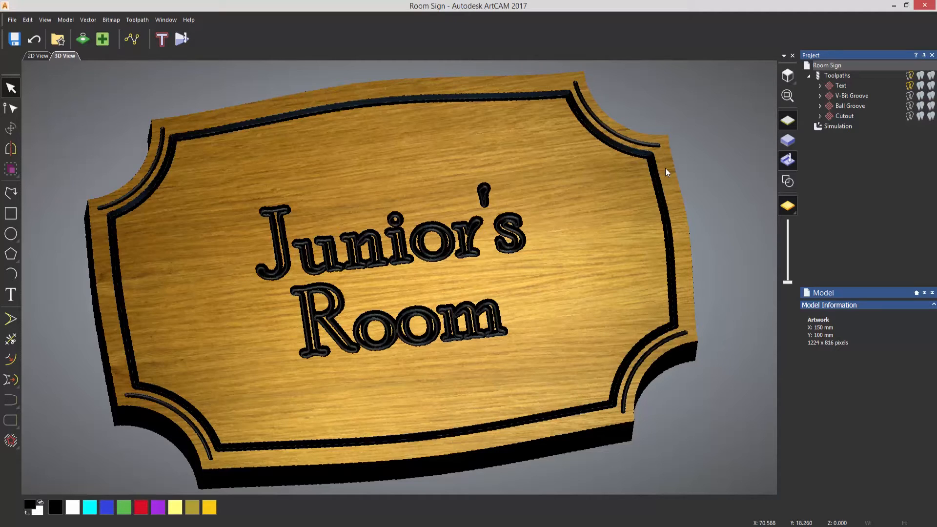
Show the Room Sign's toolpath operations from the Toolpaths section.
click(836, 76)
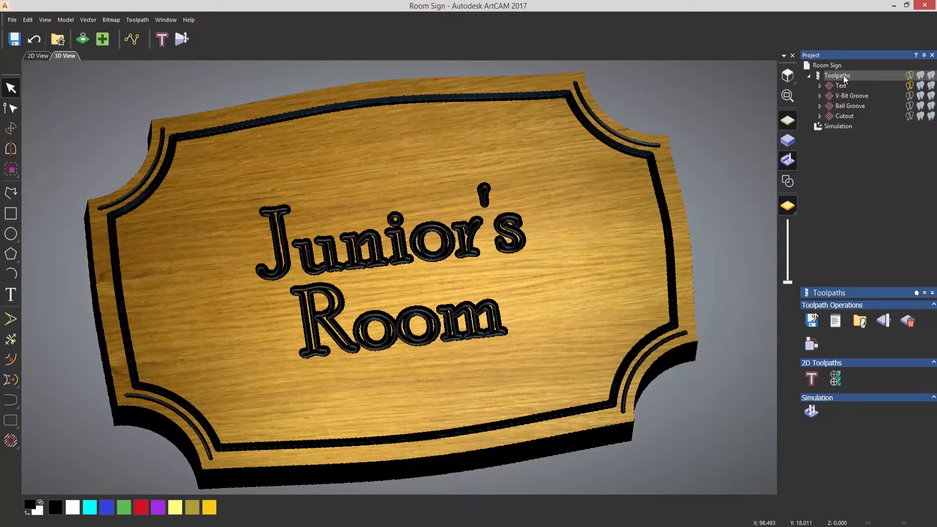
mouse_move(833, 172)
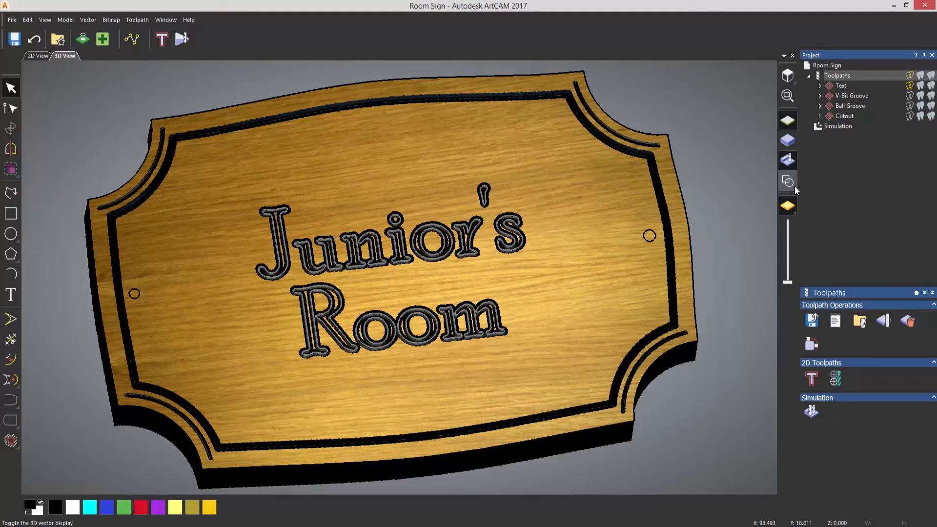
mouse_move(764, 197)
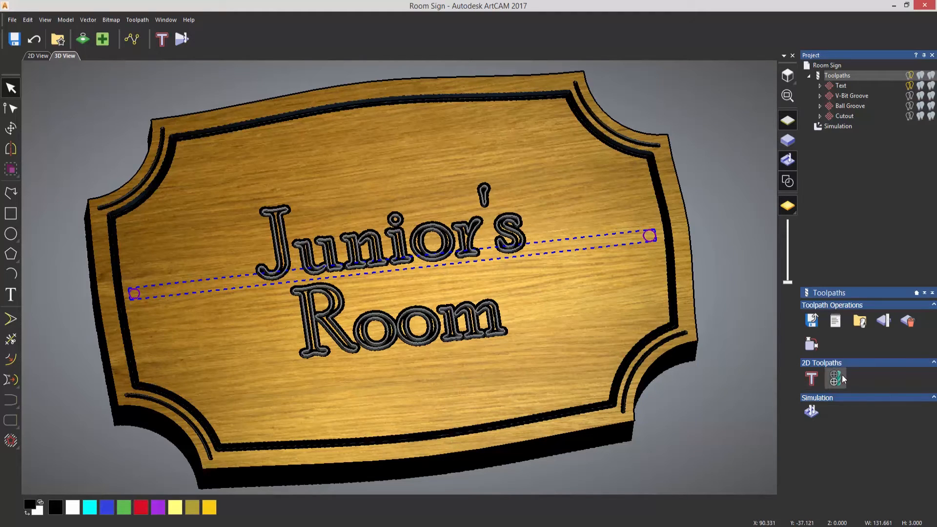
mouse_move(836, 378)
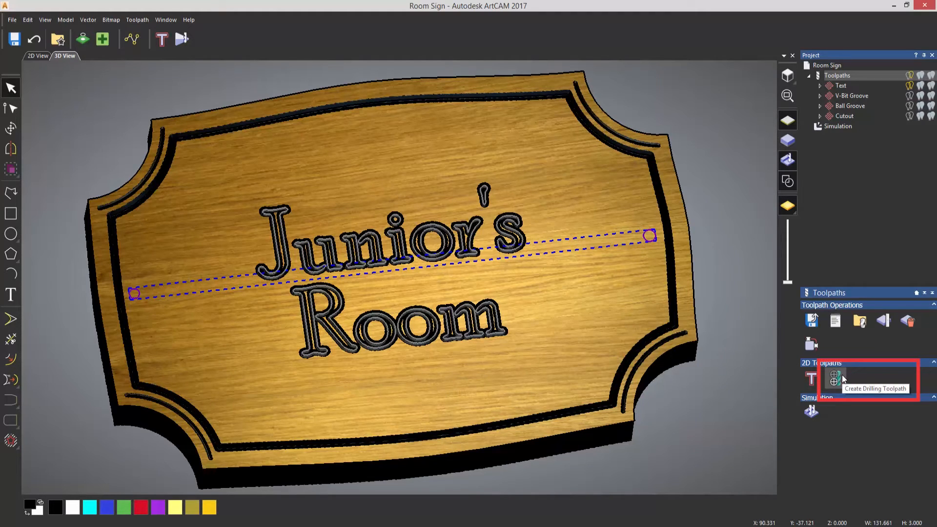
Start a drilling toolpath and select the End Mill 3 mm tool.
click(833, 377)
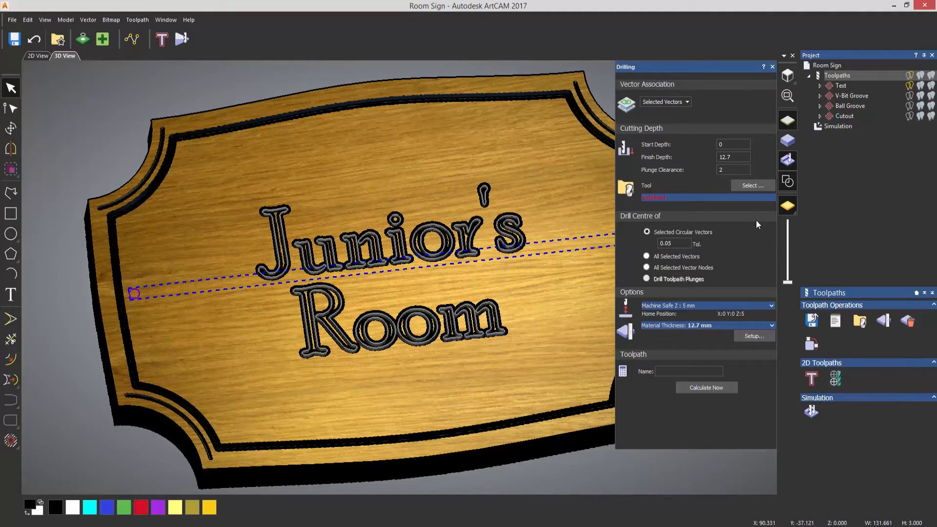
click(732, 157)
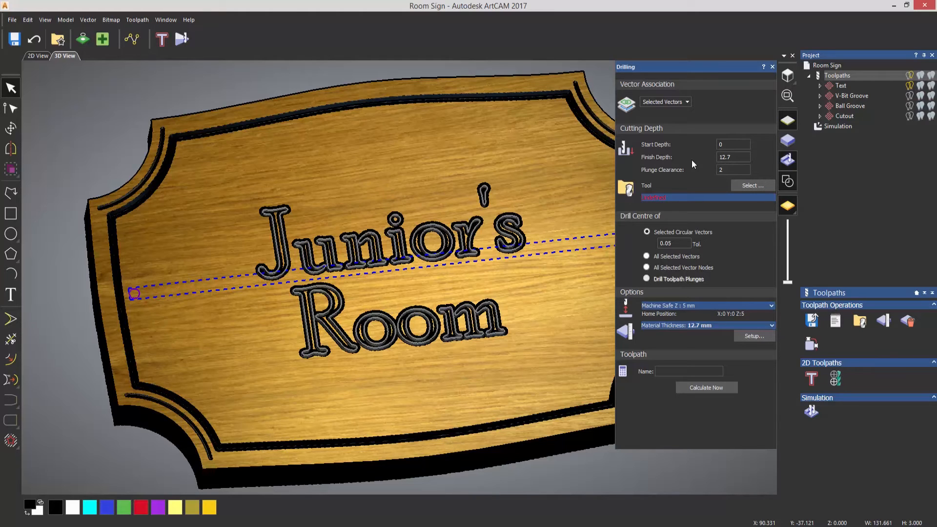
mouse_move(716, 240)
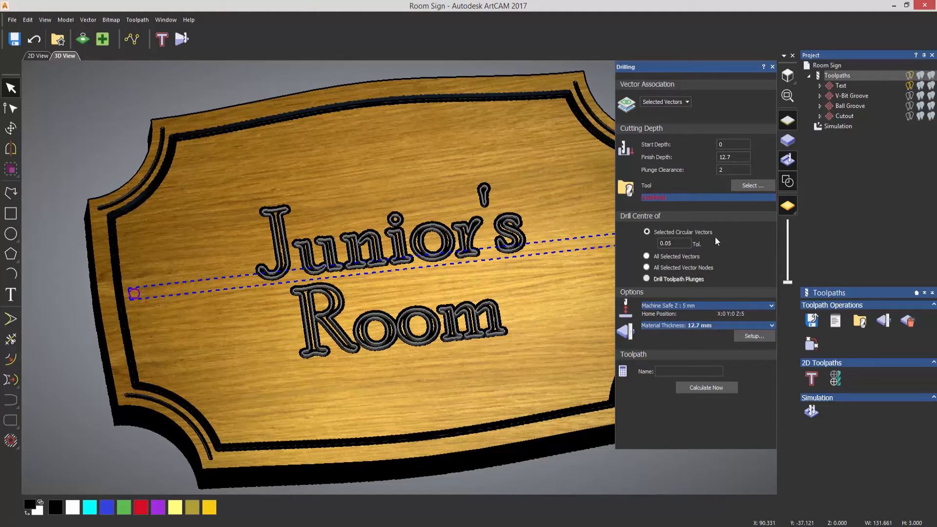
click(751, 185)
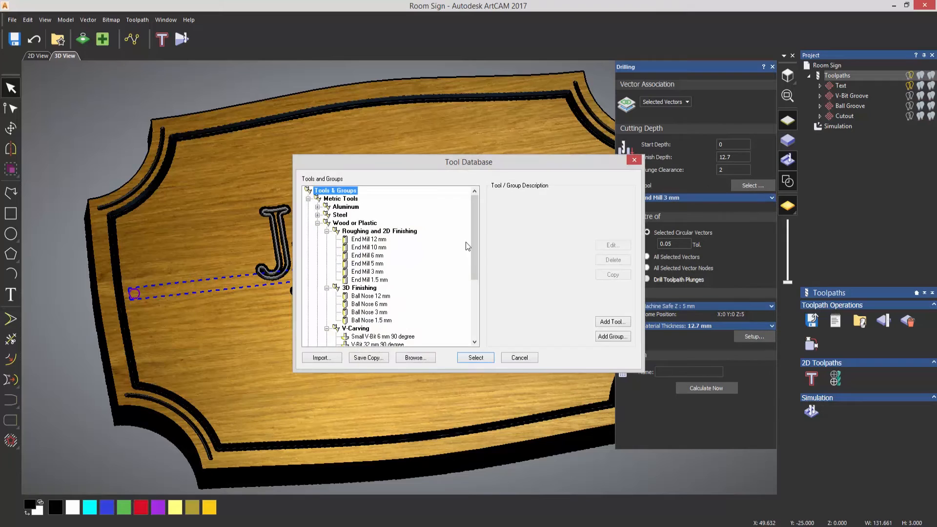
mouse_move(377, 275)
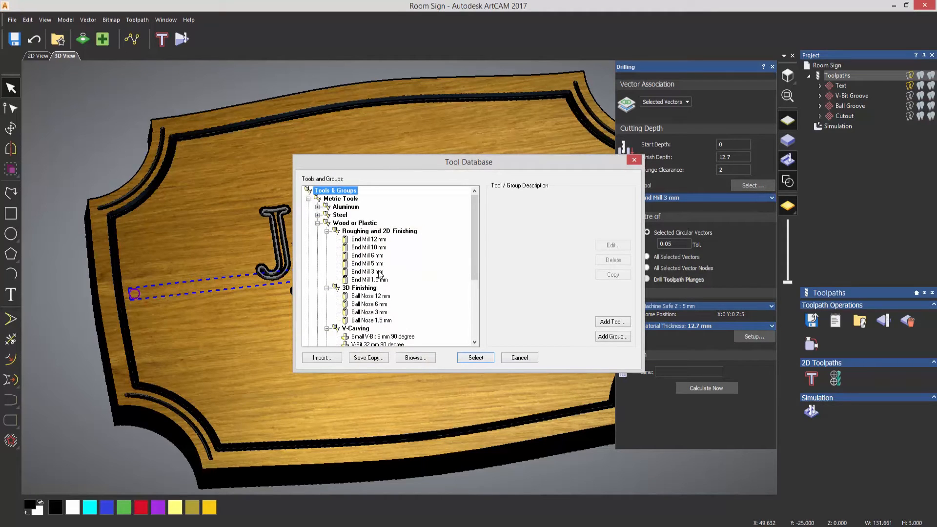
click(367, 271)
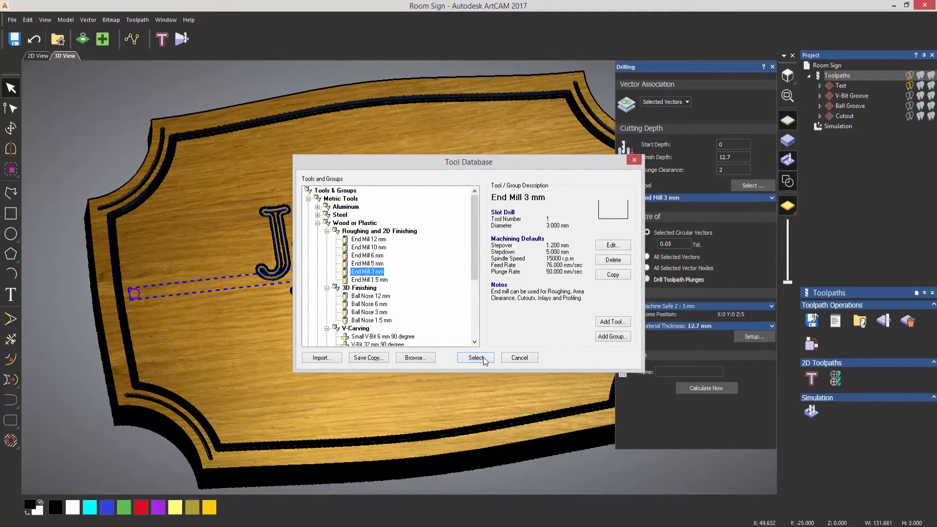
click(475, 357)
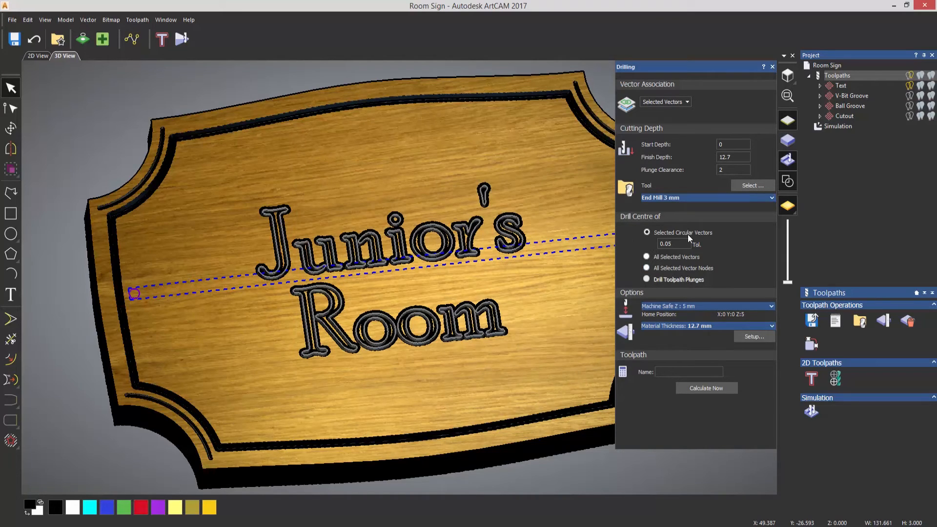
mouse_move(711, 403)
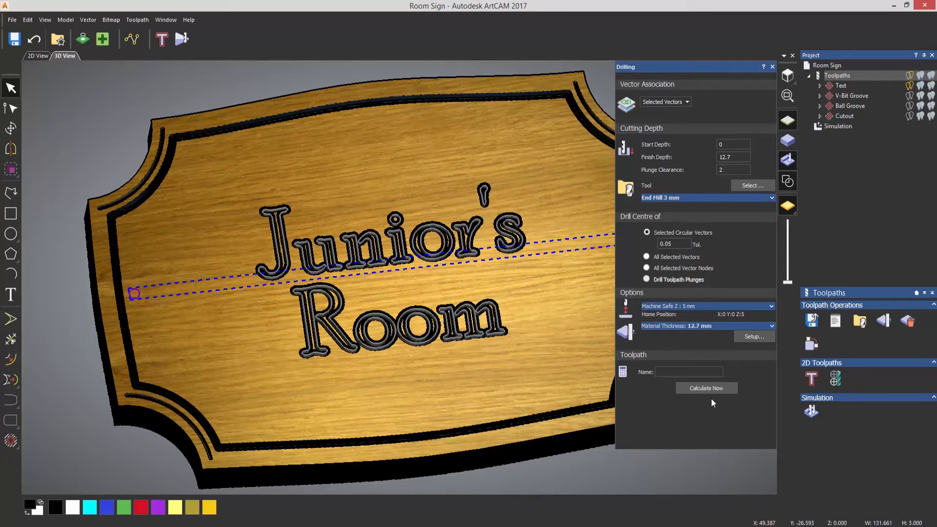
Calculate the drilling toolpath and close its settings.
click(705, 388)
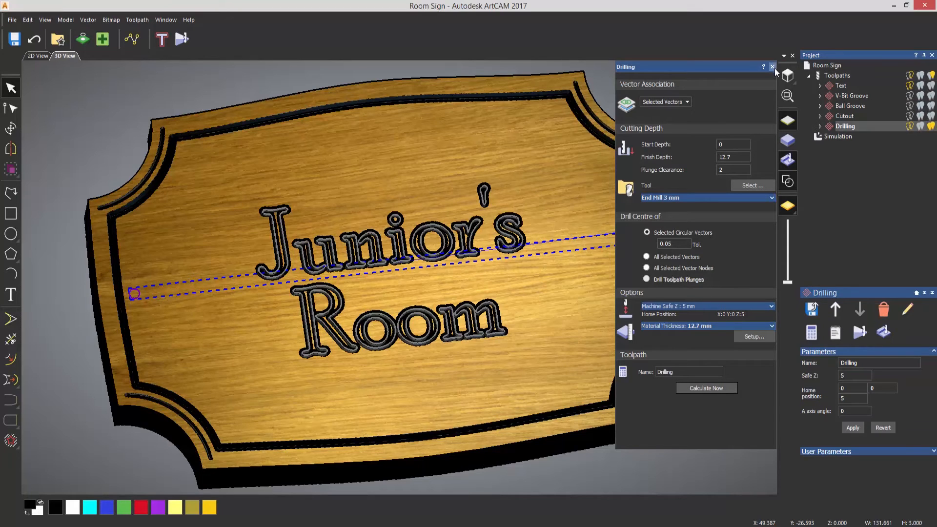
click(772, 66)
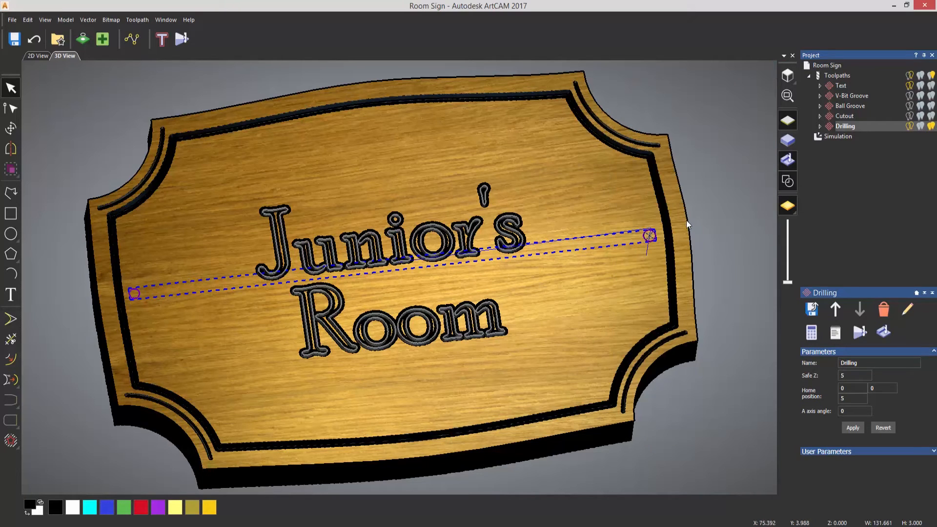
scroll(up, 3)
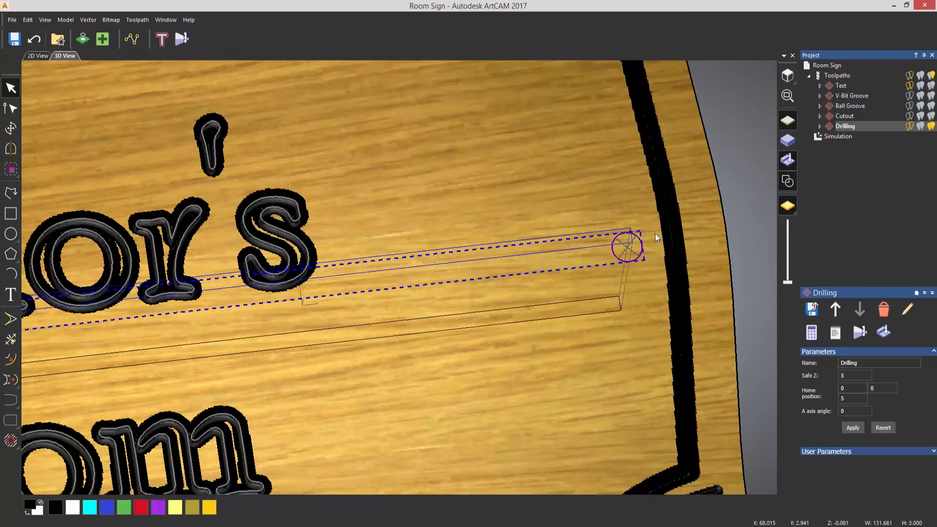
scroll(up, 3)
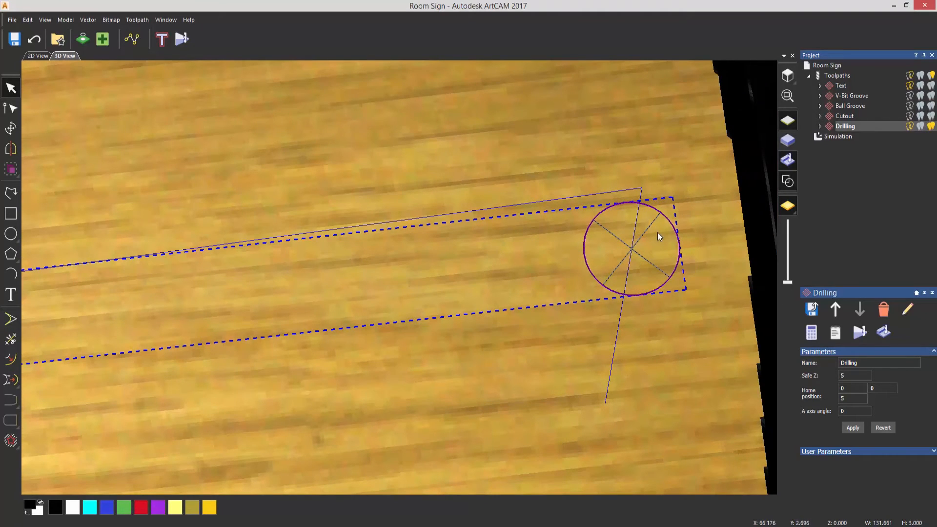
mouse_move(624, 269)
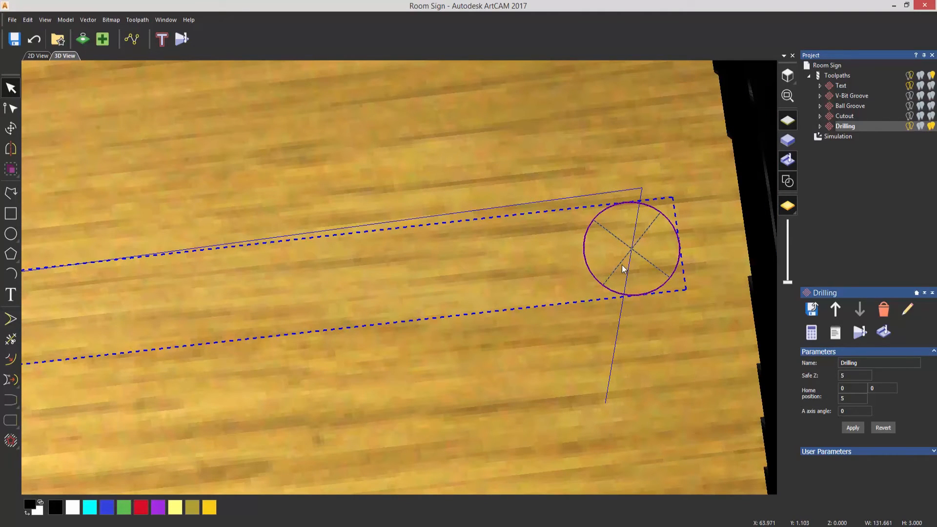
mouse_move(526, 267)
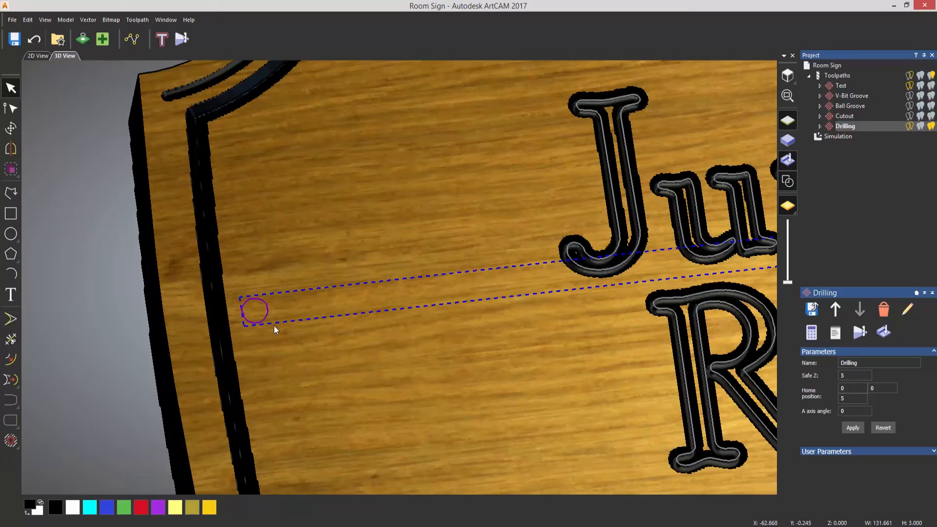
mouse_move(269, 325)
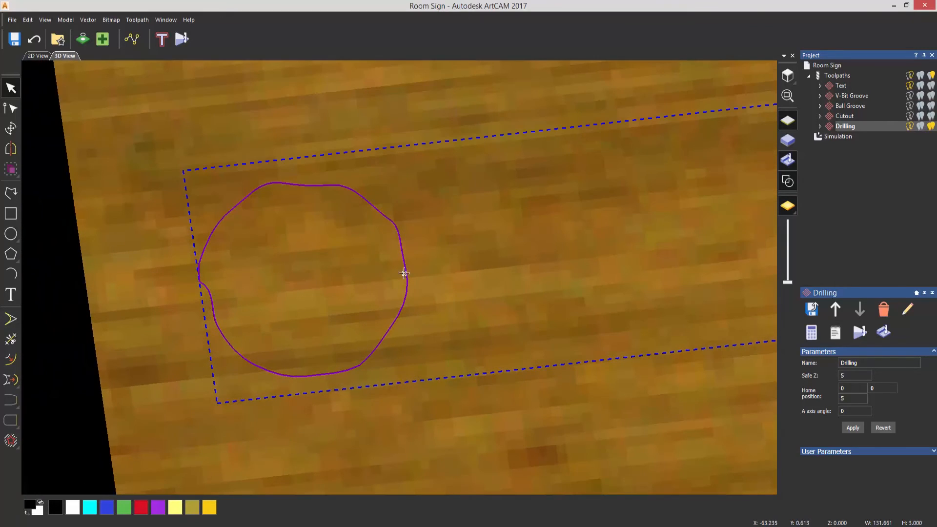
mouse_move(234, 325)
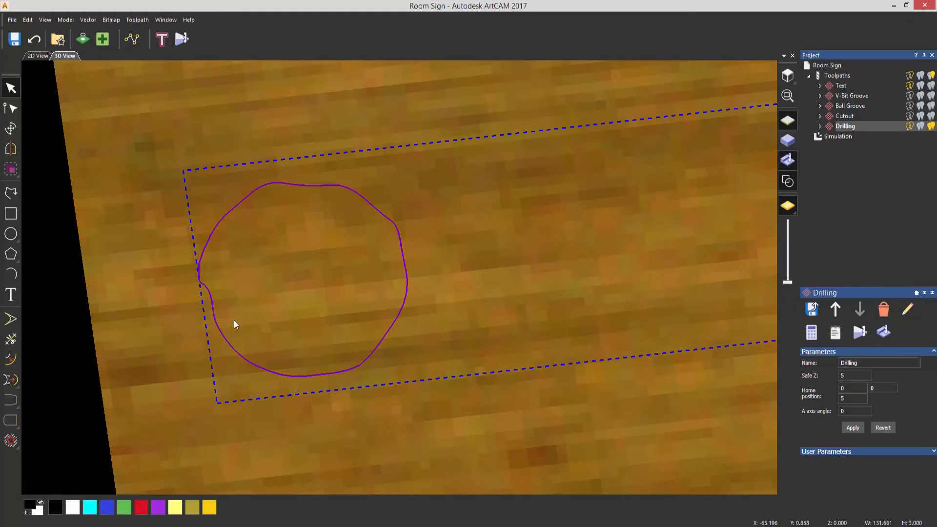
mouse_move(344, 303)
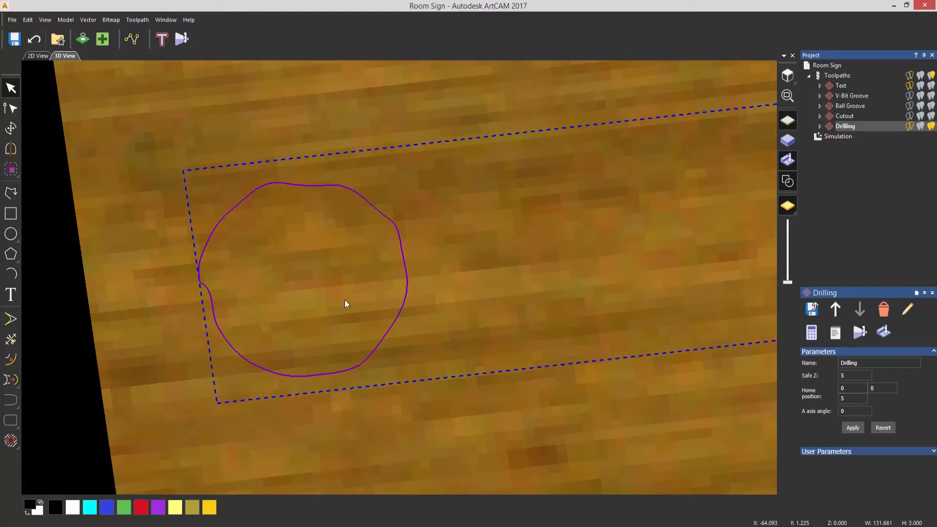
right_click(844, 126)
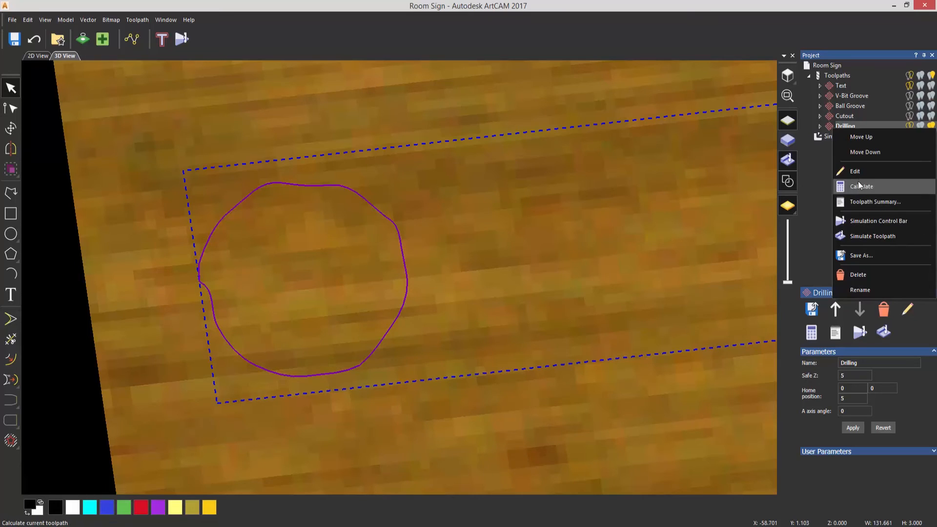
Edit the Drilling toolpath to drill all selected vectors and recalculate it.
click(854, 172)
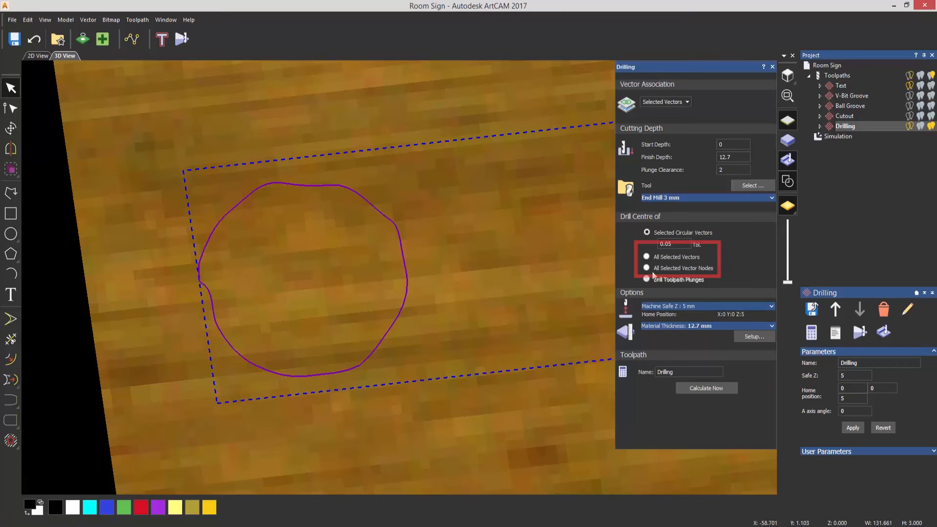
click(647, 256)
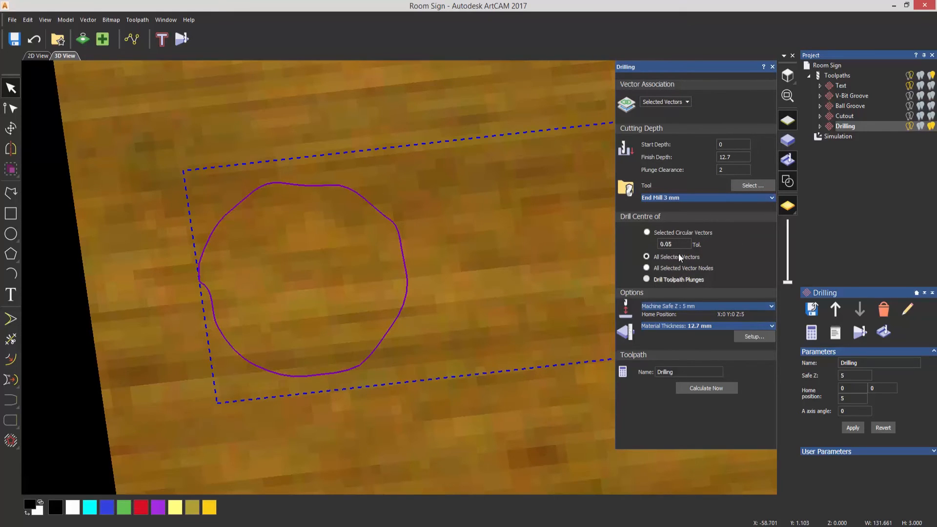
mouse_move(321, 283)
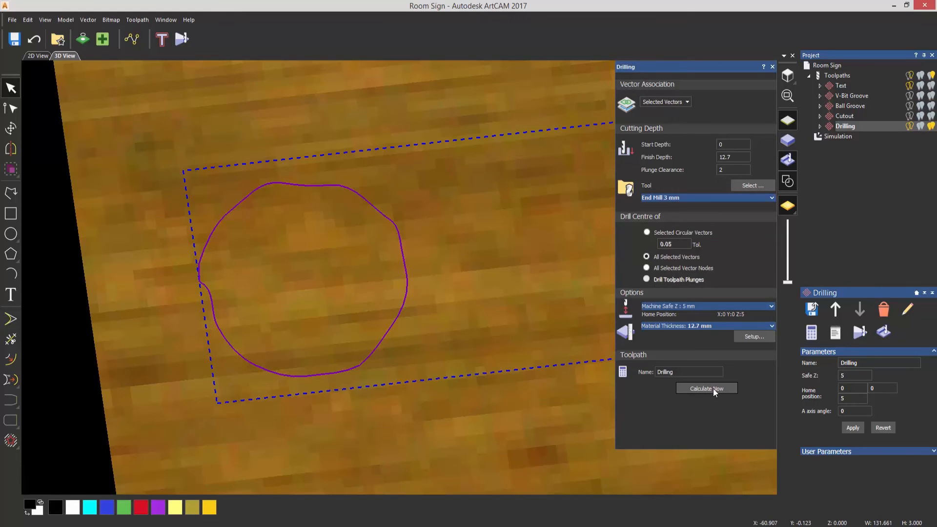
click(705, 388)
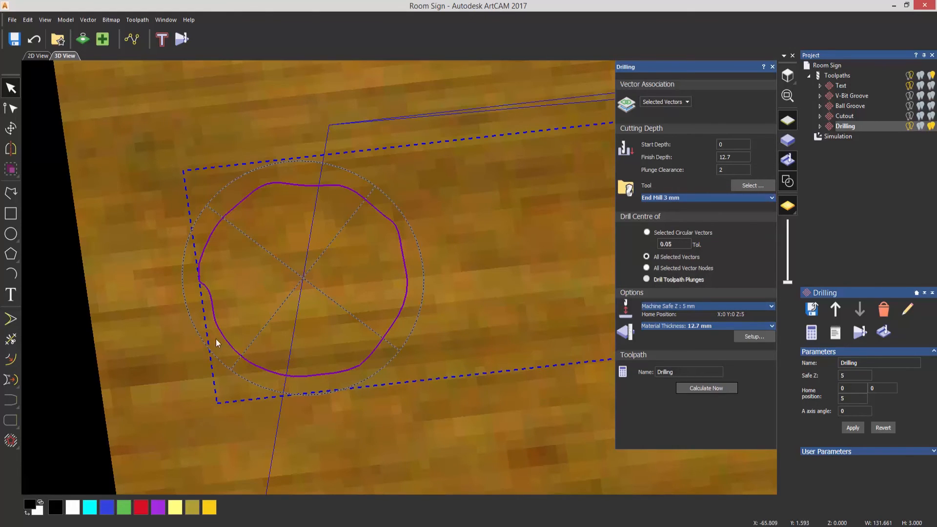
mouse_move(304, 286)
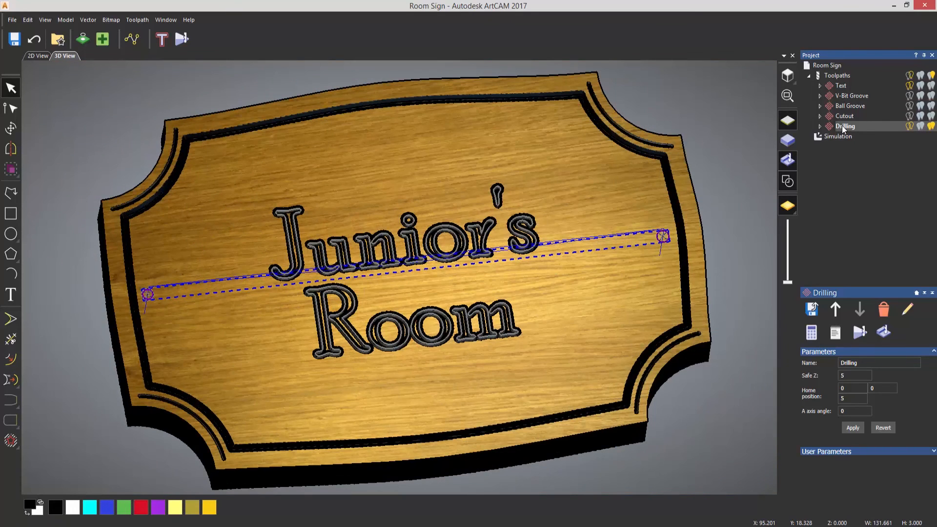
Simulate the Drilling toolpath on the sign.
right_click(845, 126)
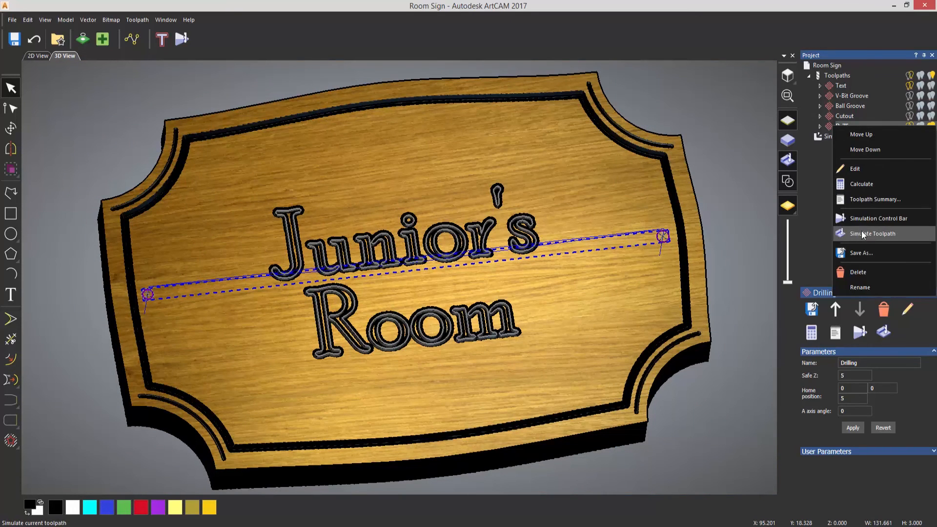
click(875, 233)
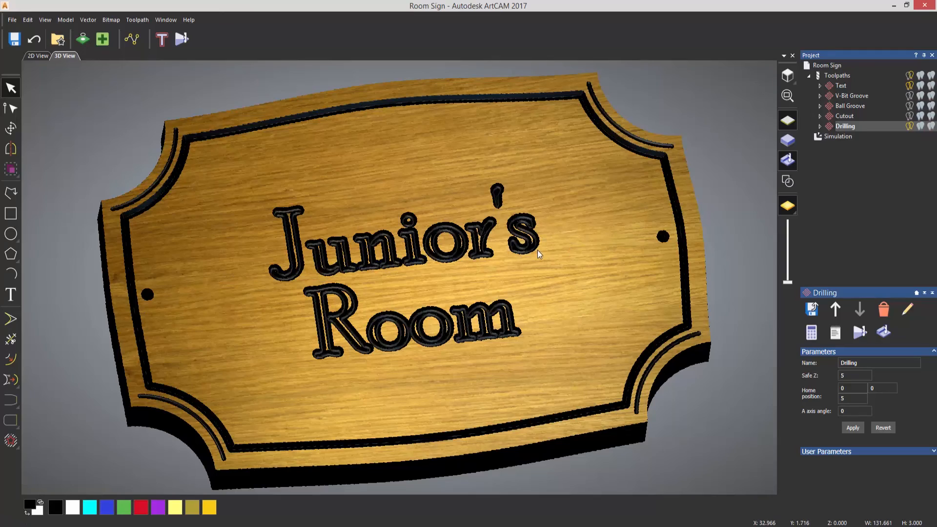